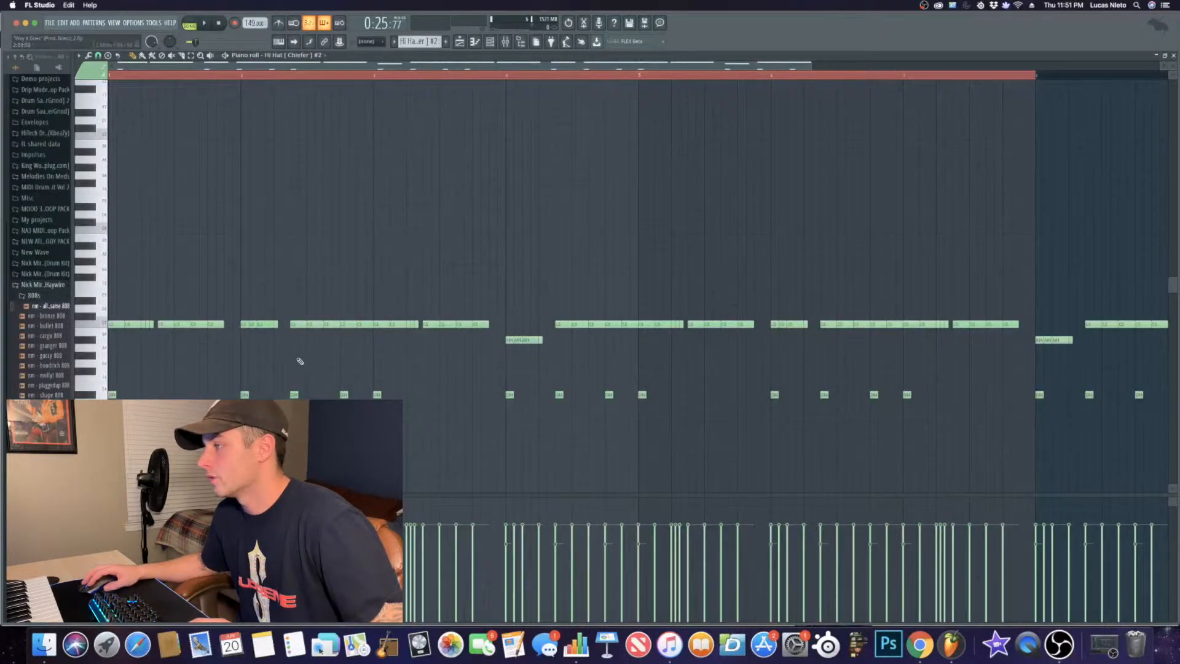
Close the Hi Hat [Chiefer] #2 piano roll to return to the Playlist
click(197, 22)
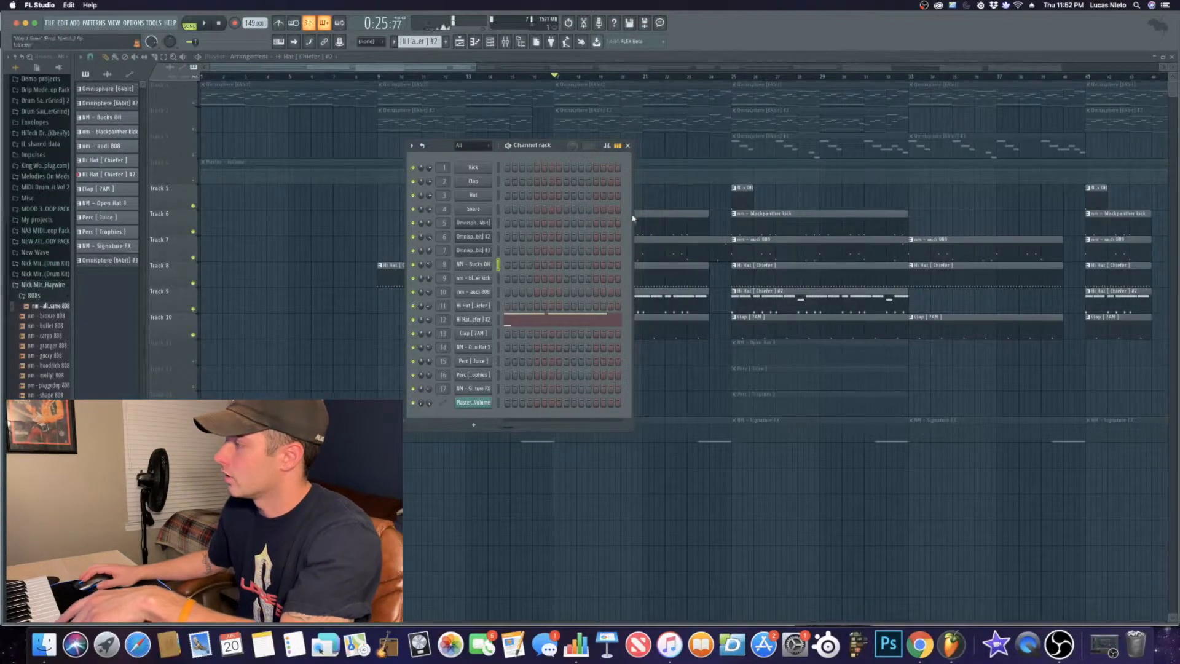
click(626, 145)
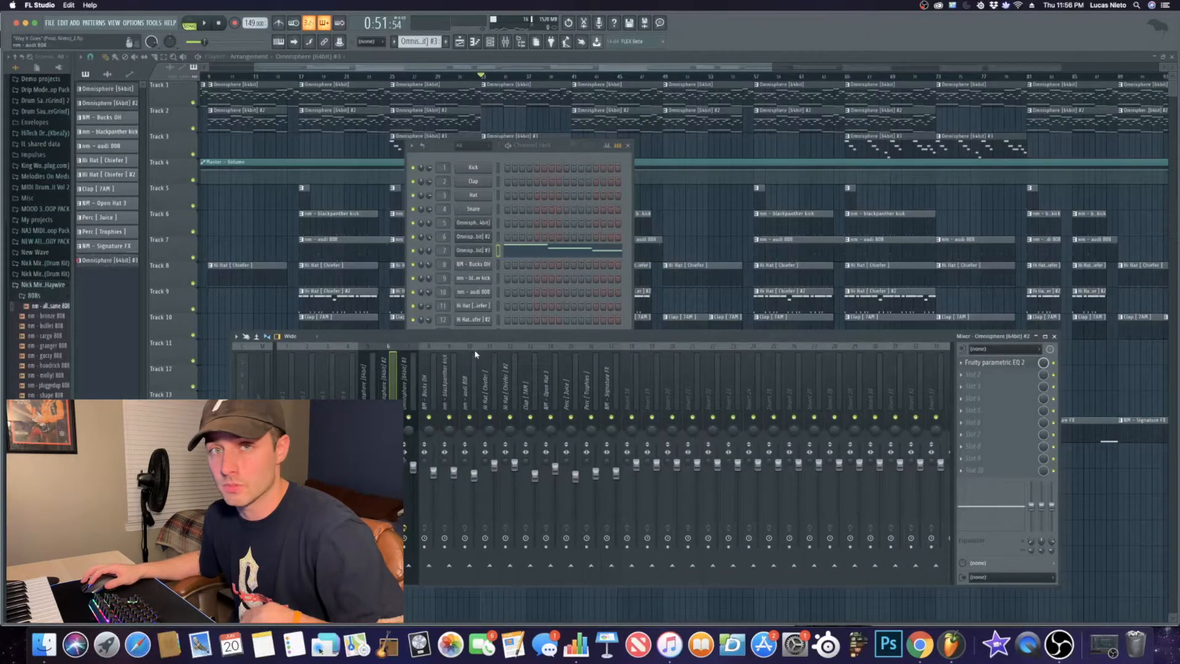
mouse_move(477, 352)
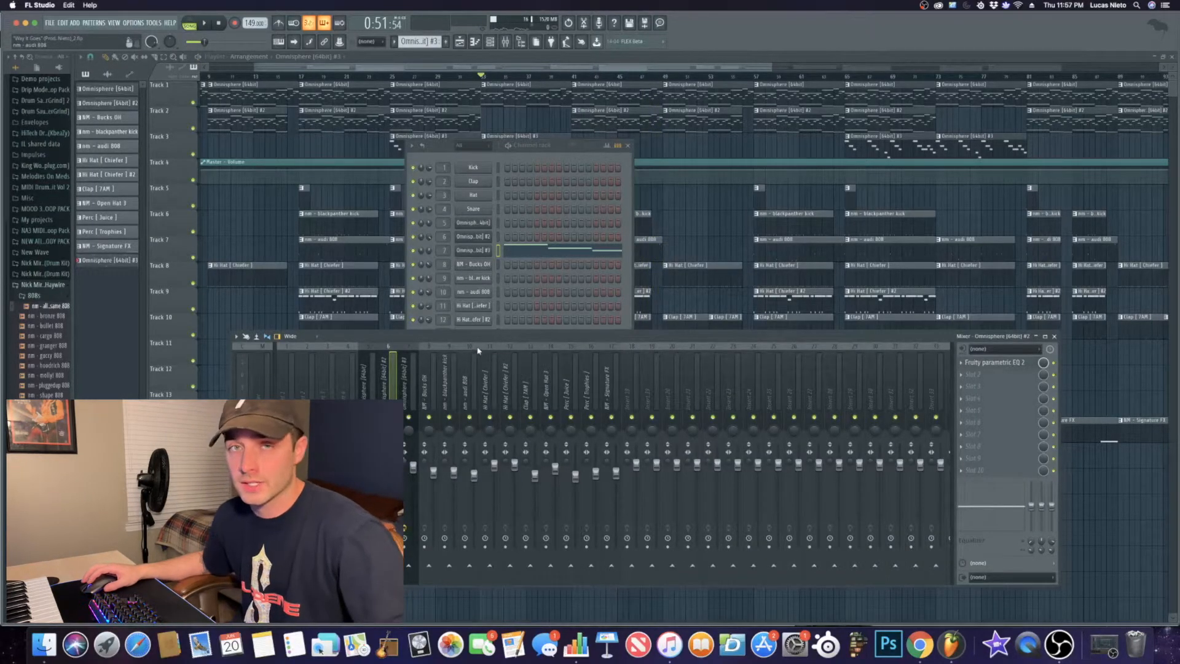